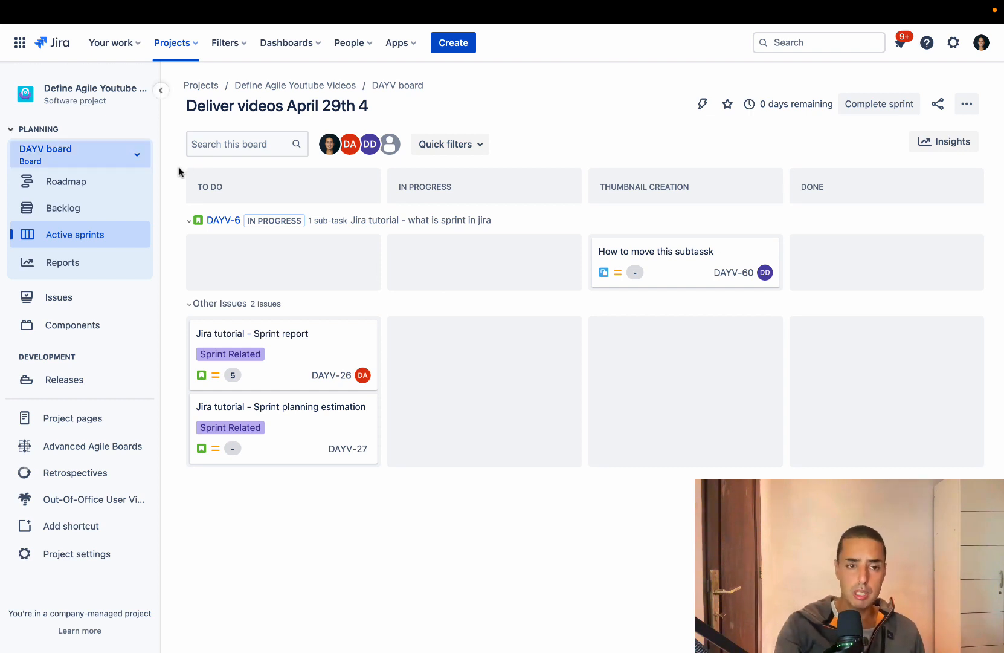
{"action": "mouse_move", "coordinate": [454, 602]}
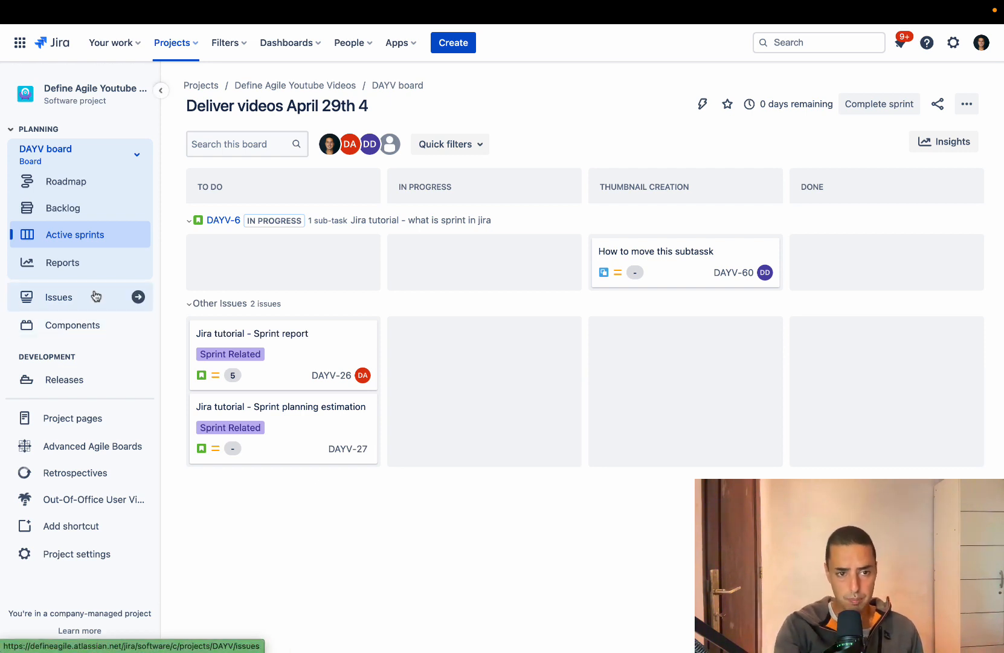
- Open the DAYV project backlog from the Planning sidebar
{"action": "left_click", "coordinate": [63, 207]}
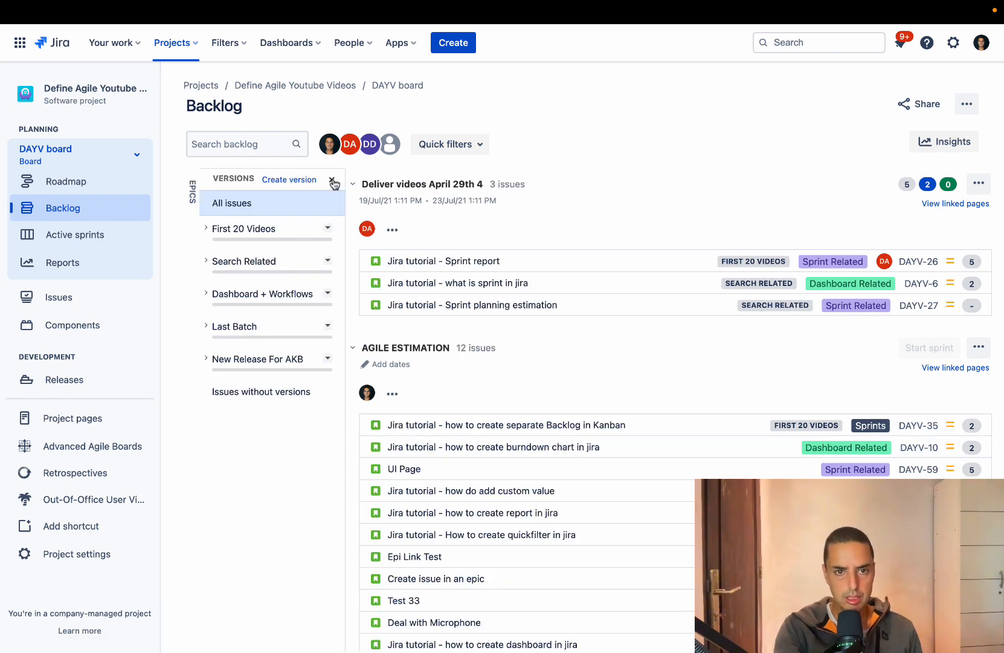
- Switch the side panel to Epics and collapse it to widen the backlog
{"action": "left_click", "coordinate": [192, 191]}
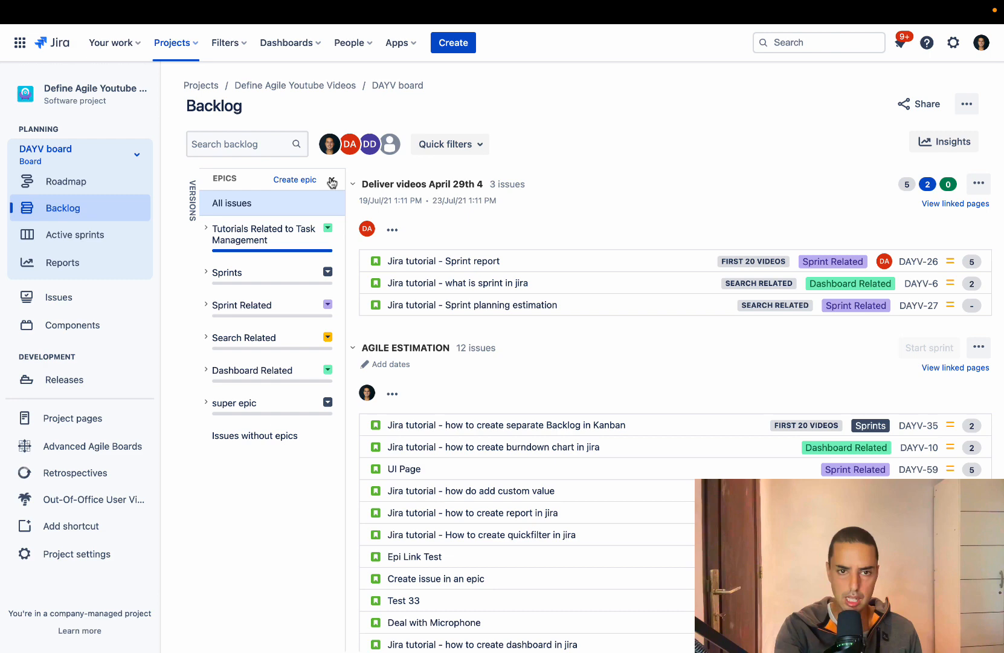
{"action": "left_click", "coordinate": [353, 184]}
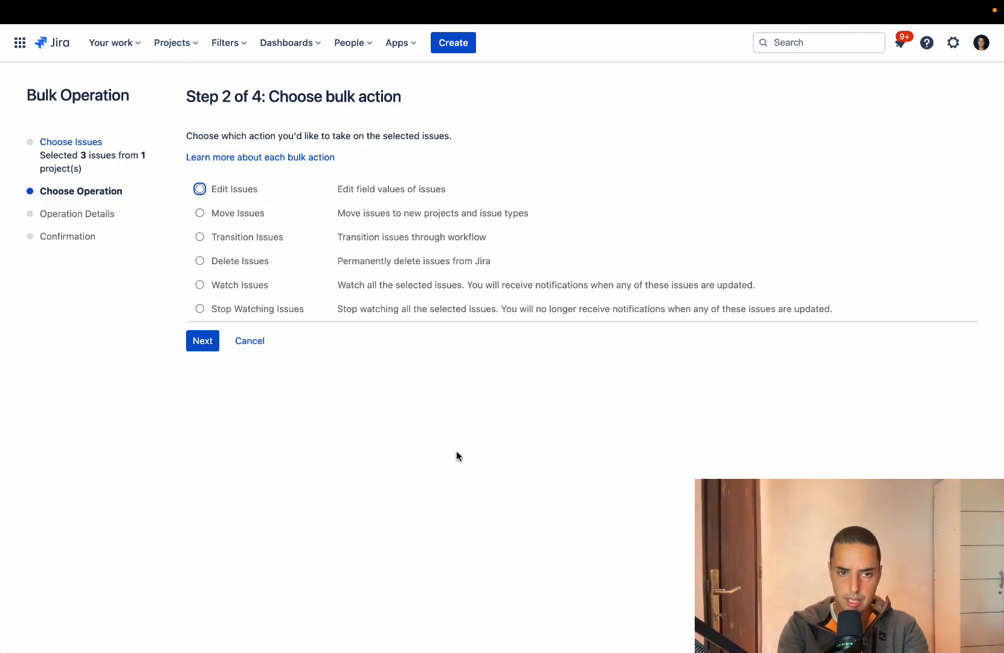
- Choose Delete Issues, leave Send mail unchecked, and confirm deleting the three issues
{"action": "left_click", "coordinate": [200, 261]}
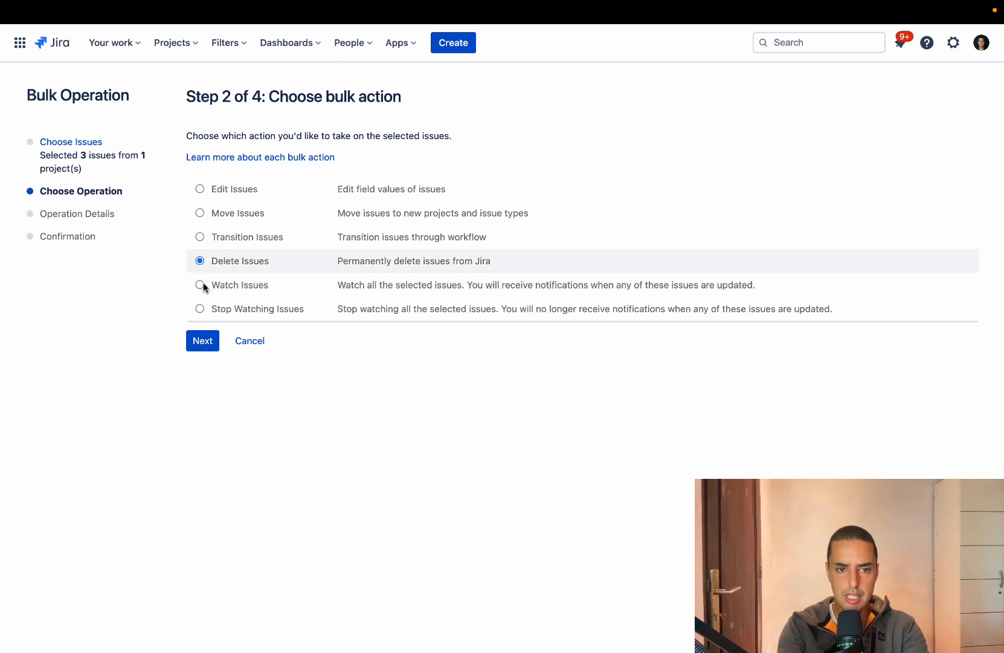
{"action": "left_click", "coordinate": [202, 341]}
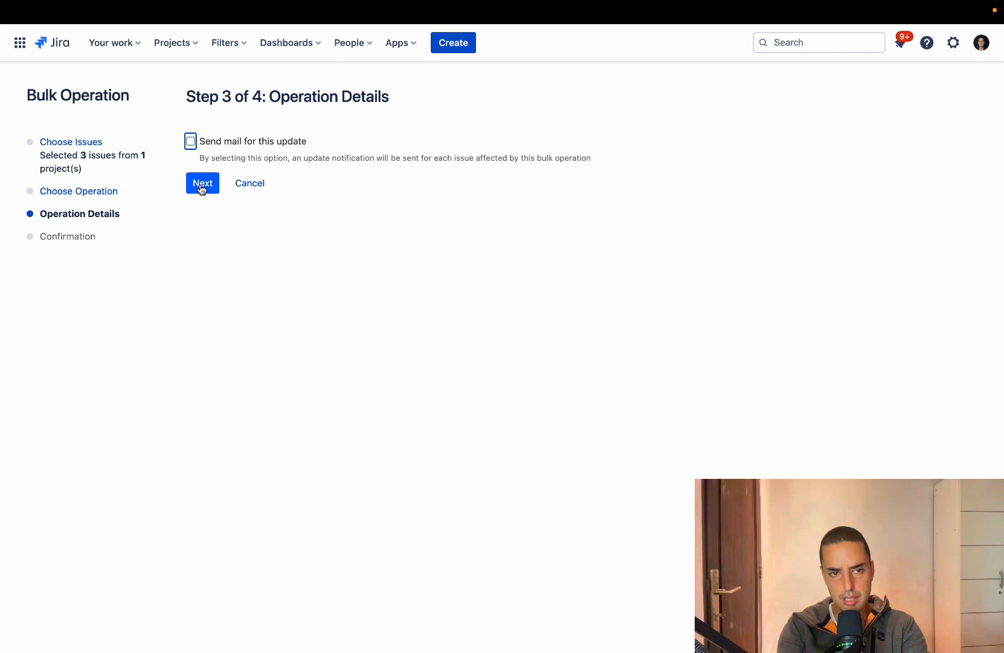
{"action": "left_click", "coordinate": [202, 183]}
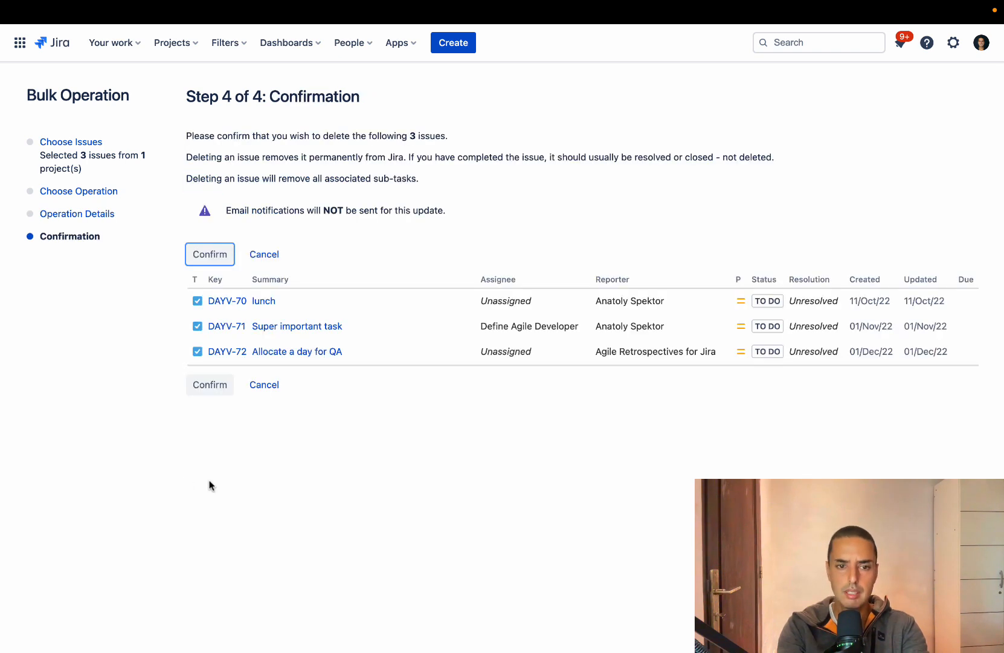
{"action": "mouse_move", "coordinate": [132, 259]}
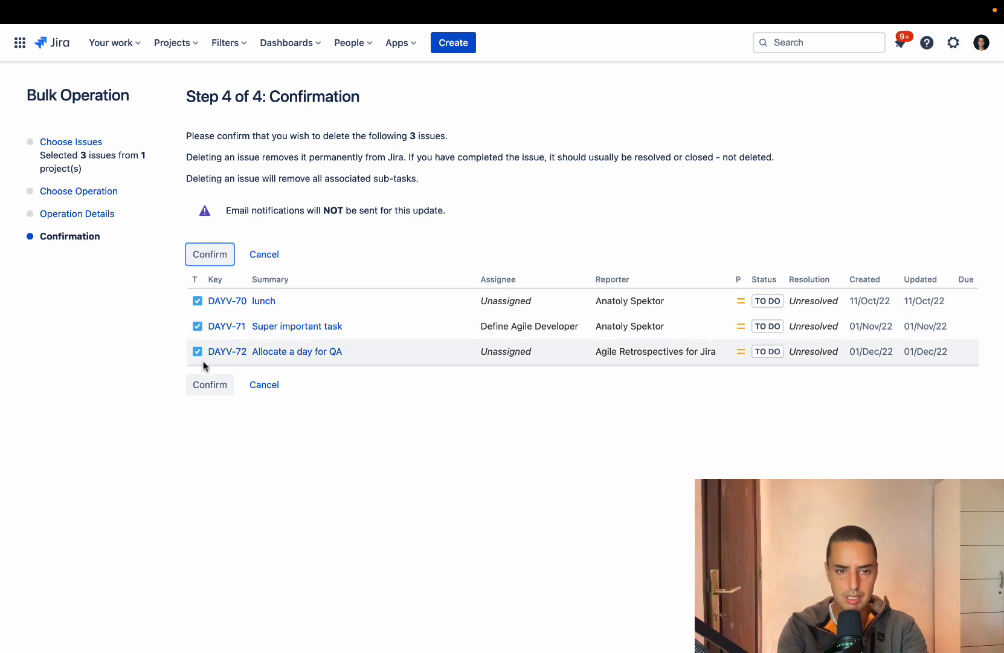
{"action": "left_click", "coordinate": [209, 254]}
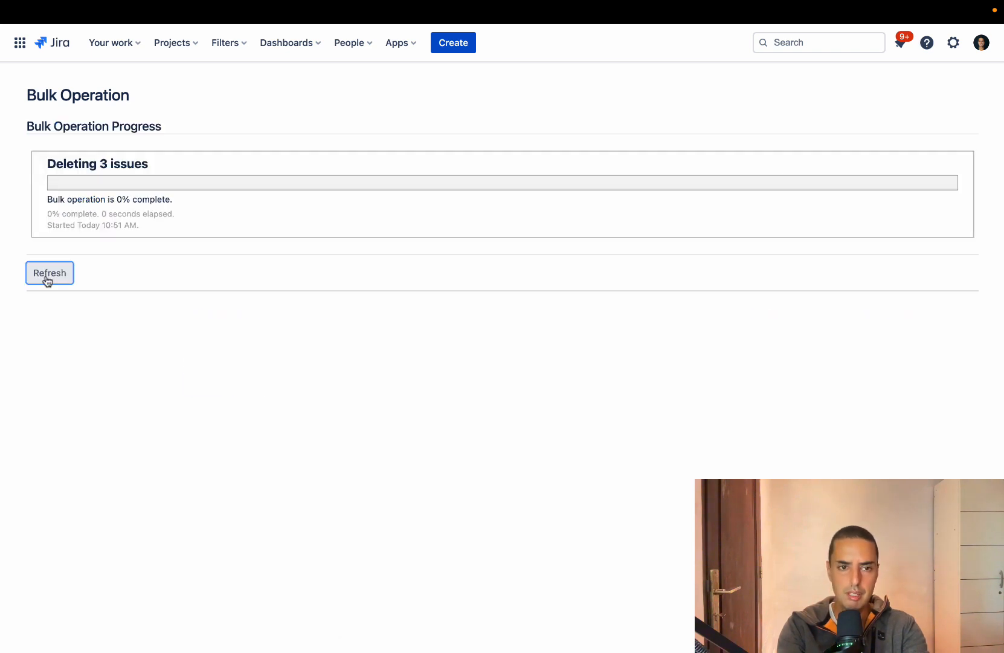
- Refresh the deletion progress to 100% and acknowledge to return to the backlog
{"action": "left_click", "coordinate": [49, 273]}
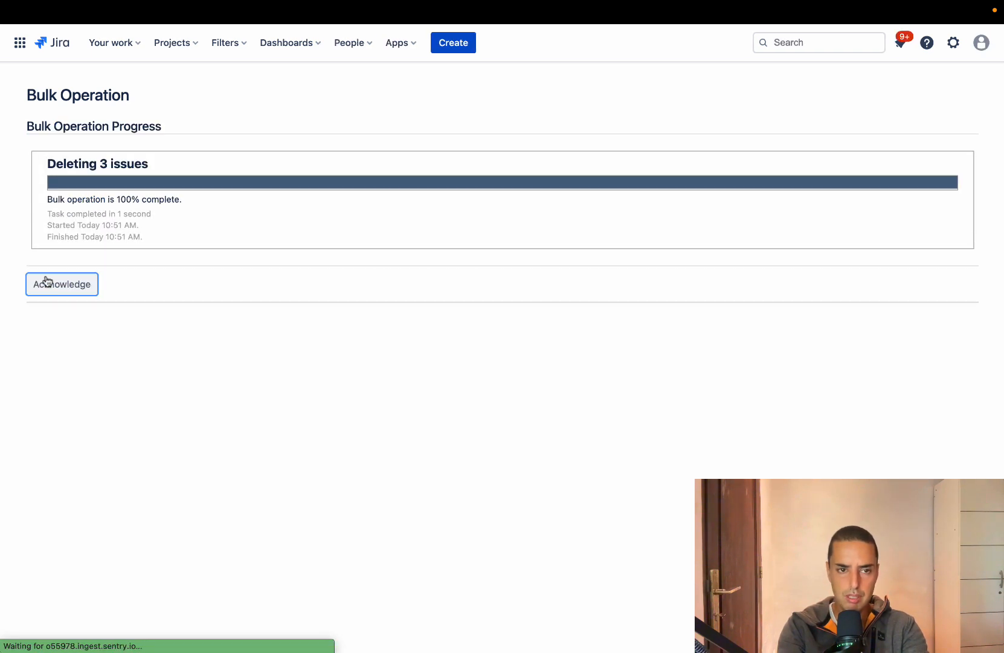
{"action": "left_click", "coordinate": [61, 284]}
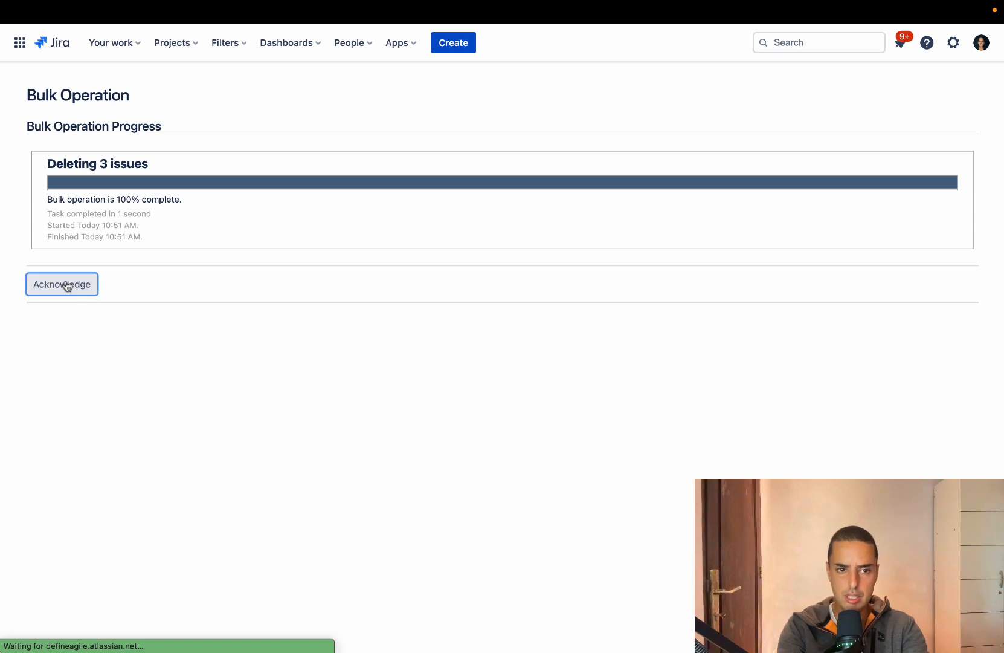
{"action": "left_click", "coordinate": [62, 284]}
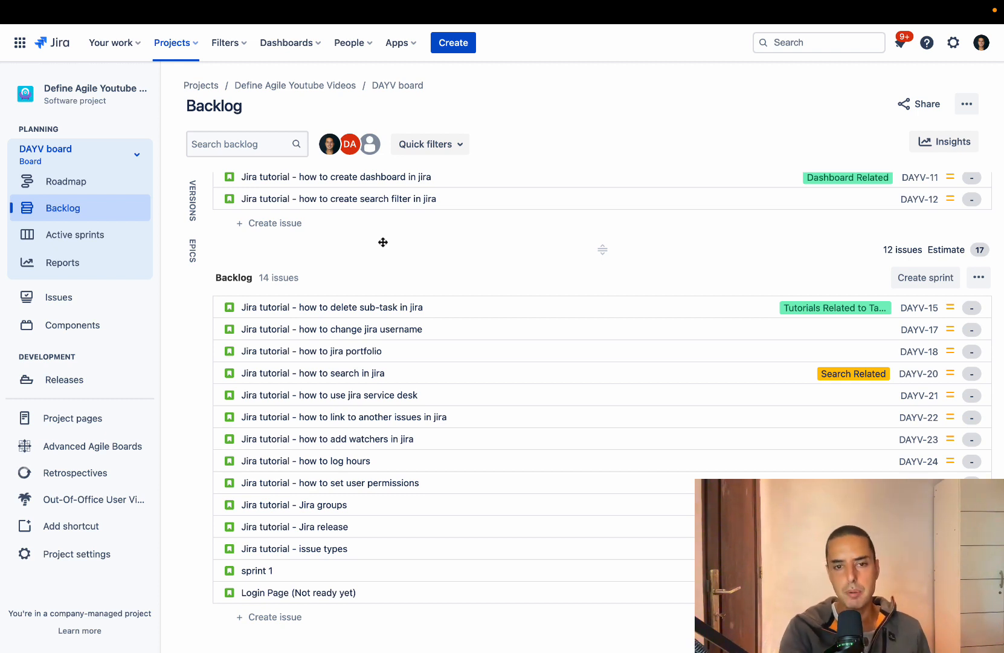
- Select the first backlog issue and shift-select through Login Page (Not ready yet)
{"action": "left_click", "coordinate": [332, 307]}
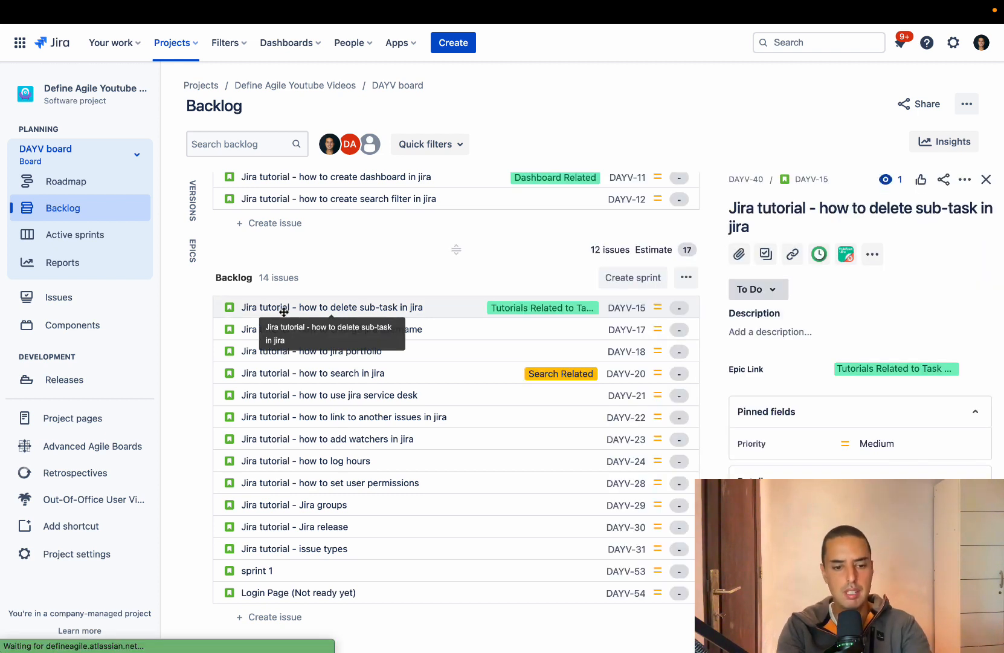
{"action": "left_click", "coordinate": [299, 592]}
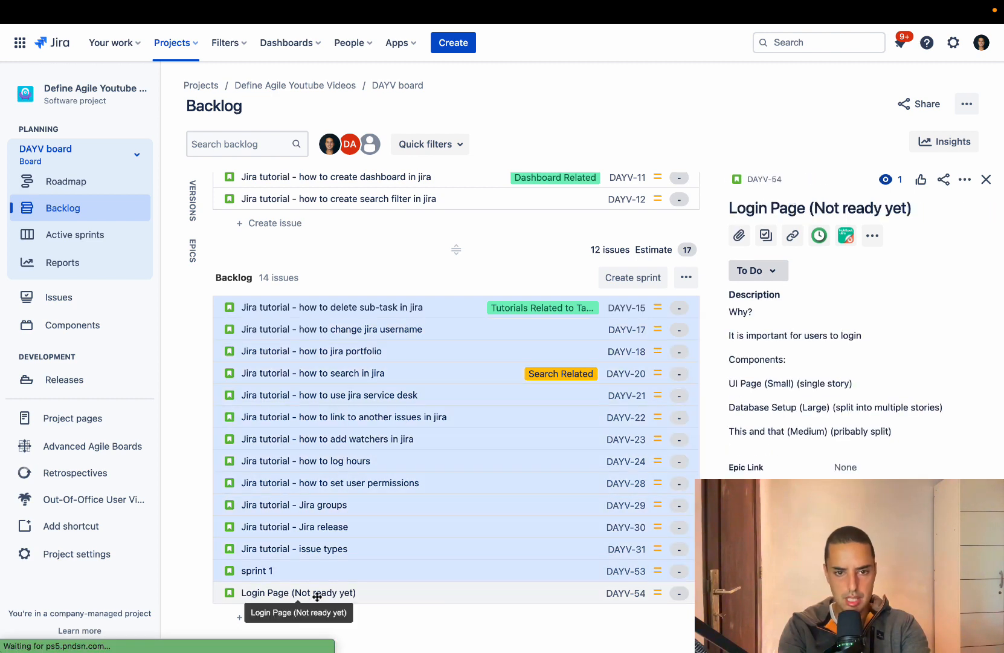
{"action": "mouse_move", "coordinate": [190, 394]}
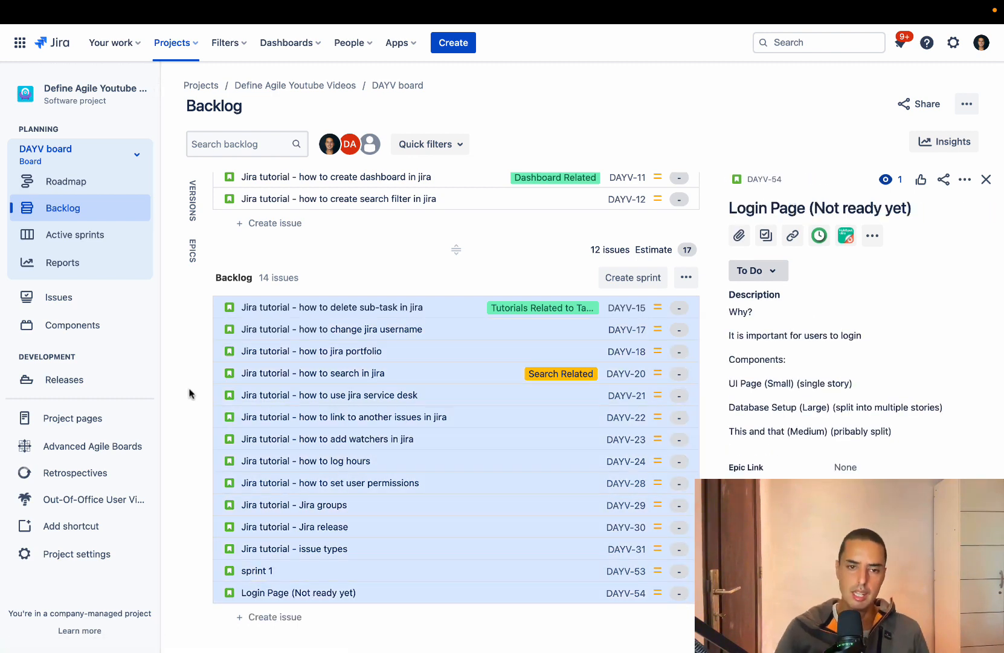